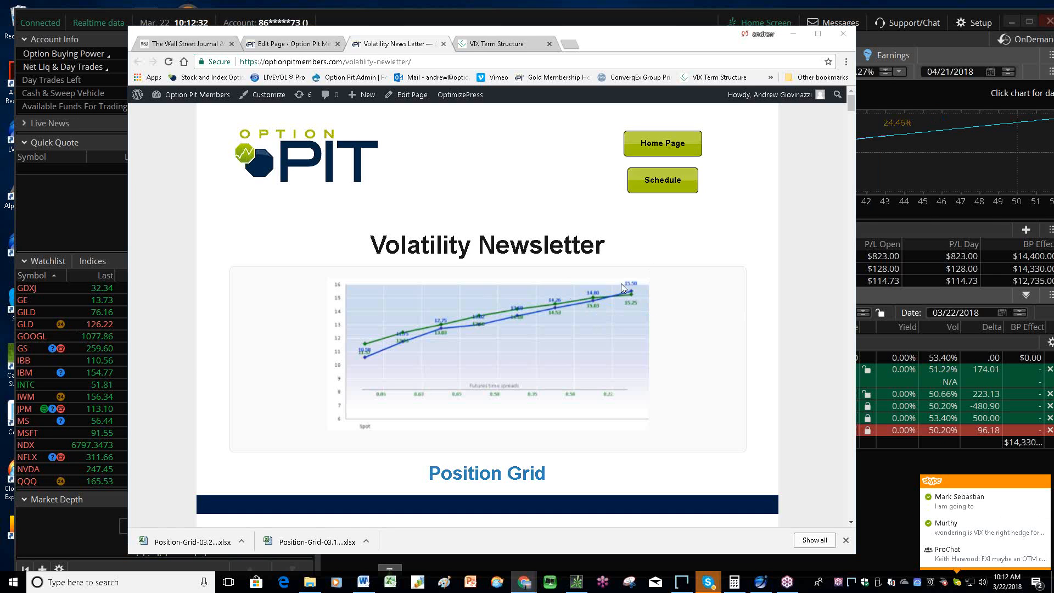
Scroll through the Option Pit newsletter, then switch to the VIX Central term structure page
{"action": "scroll", "scroll_direction": "down", "scroll_amount": 3}
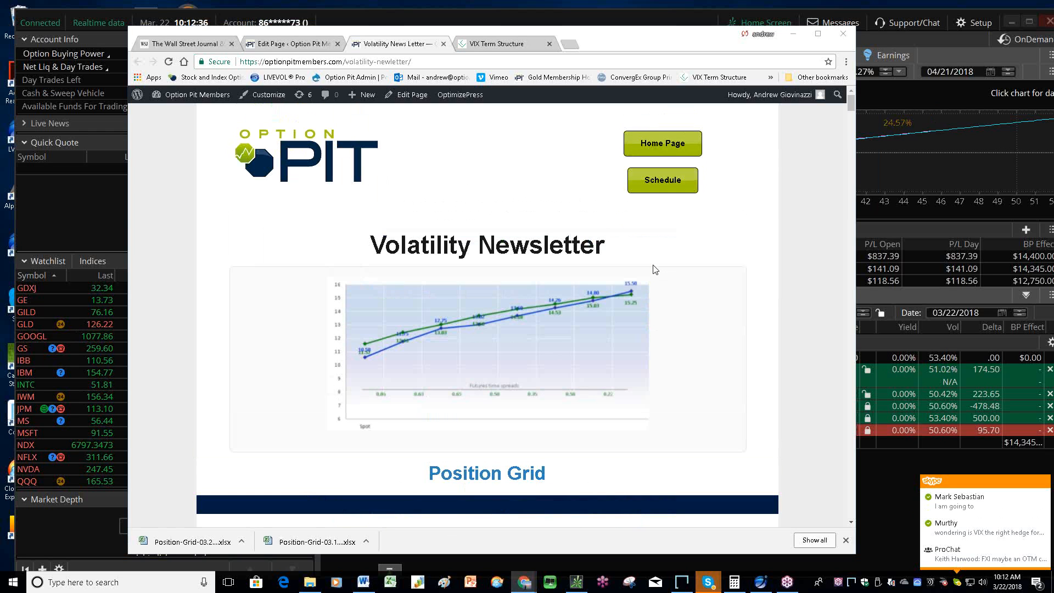
{"action": "scroll", "scroll_direction": "down", "scroll_amount": 3}
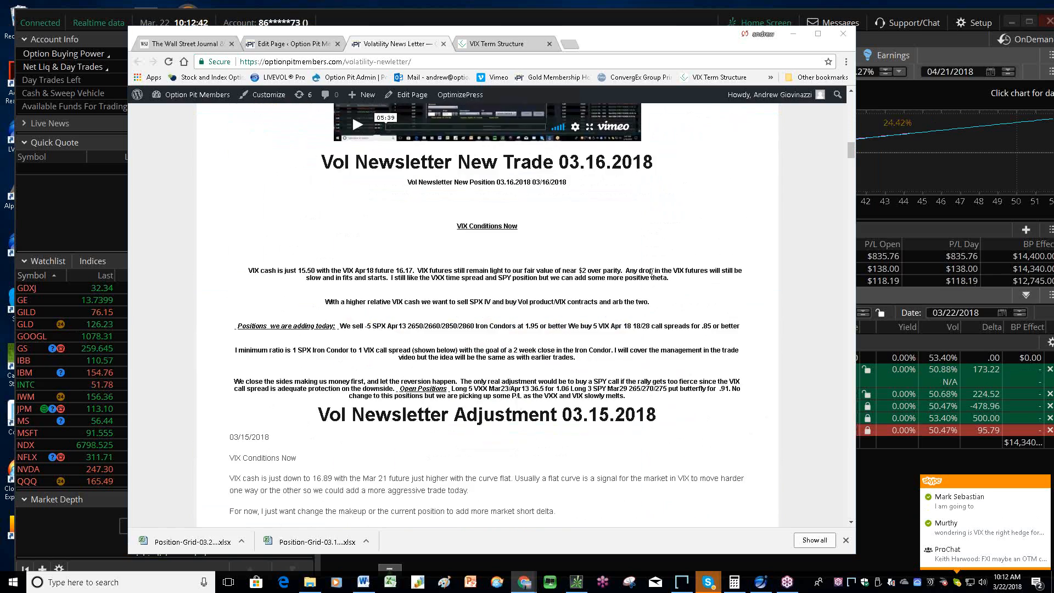
{"action": "scroll", "scroll_direction": "down", "scroll_amount": 3}
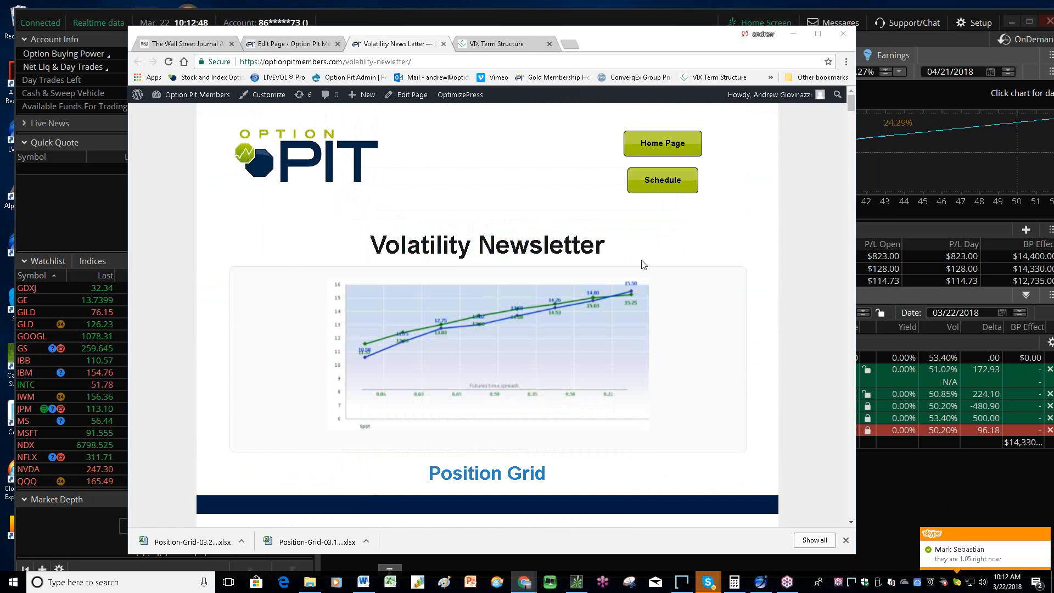
{"action": "mouse_move", "coordinate": [646, 261]}
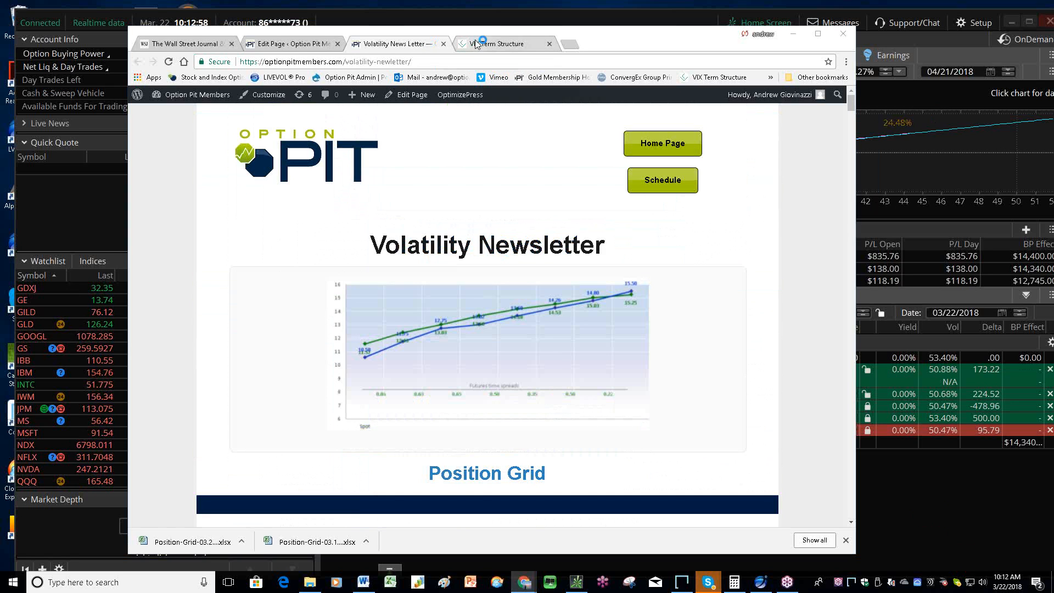
{"action": "left_click", "coordinate": [501, 44]}
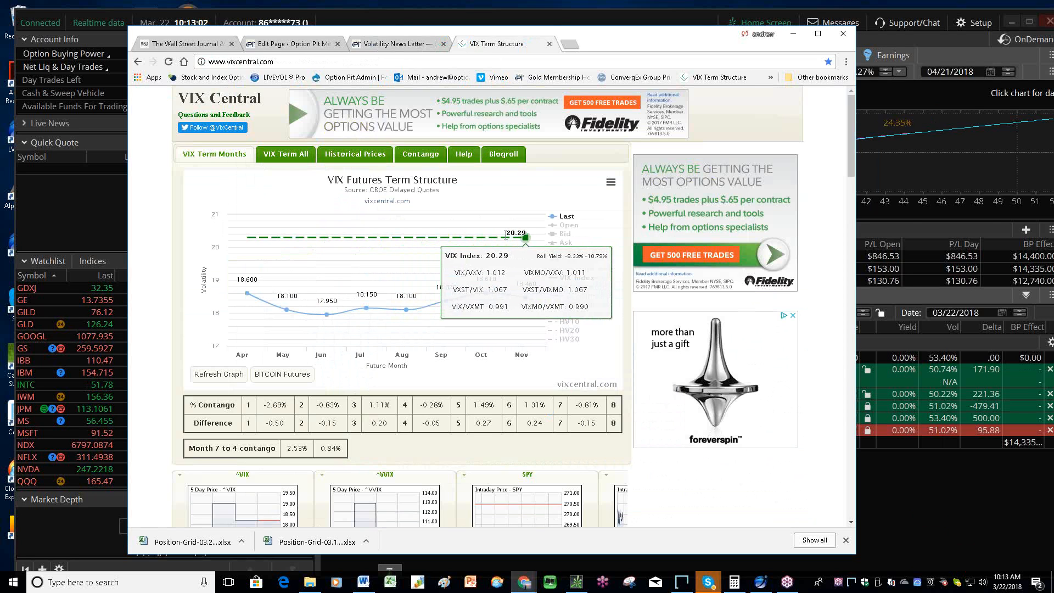
{"action": "mouse_move", "coordinate": [245, 296]}
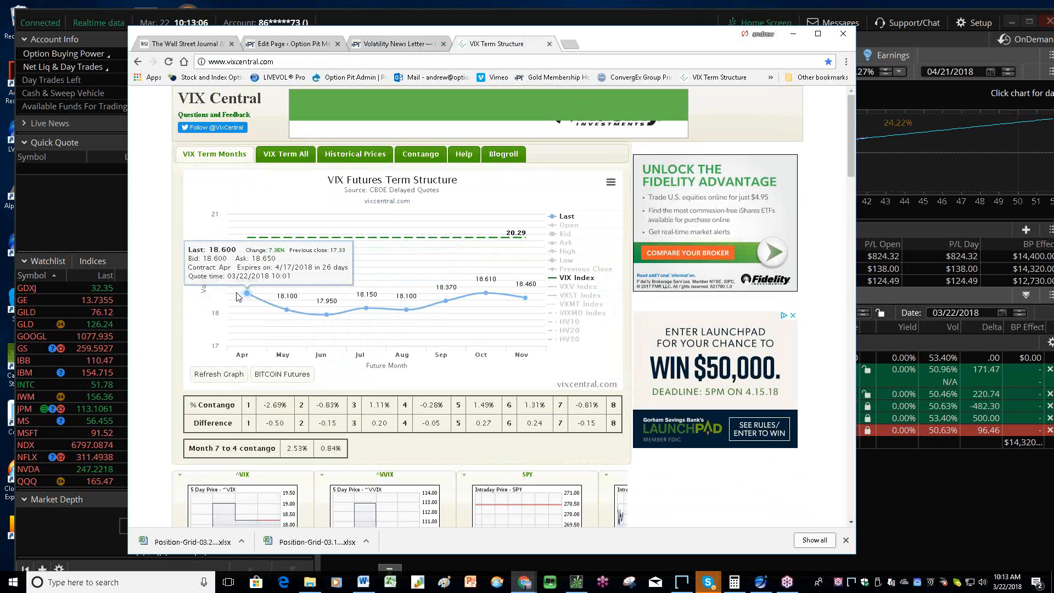
{"action": "mouse_move", "coordinate": [527, 320]}
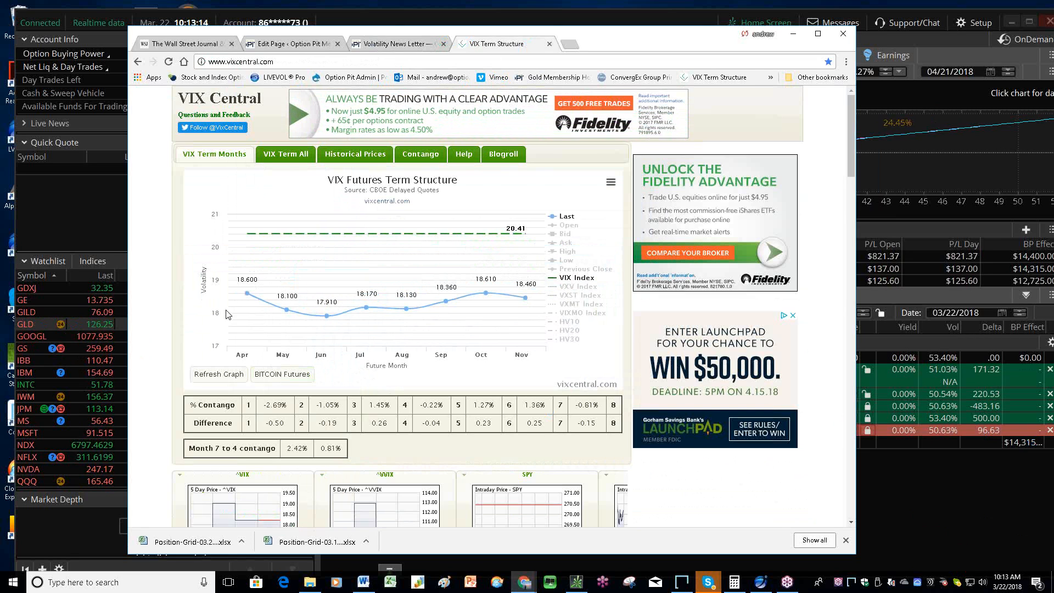
{"action": "mouse_move", "coordinate": [406, 309]}
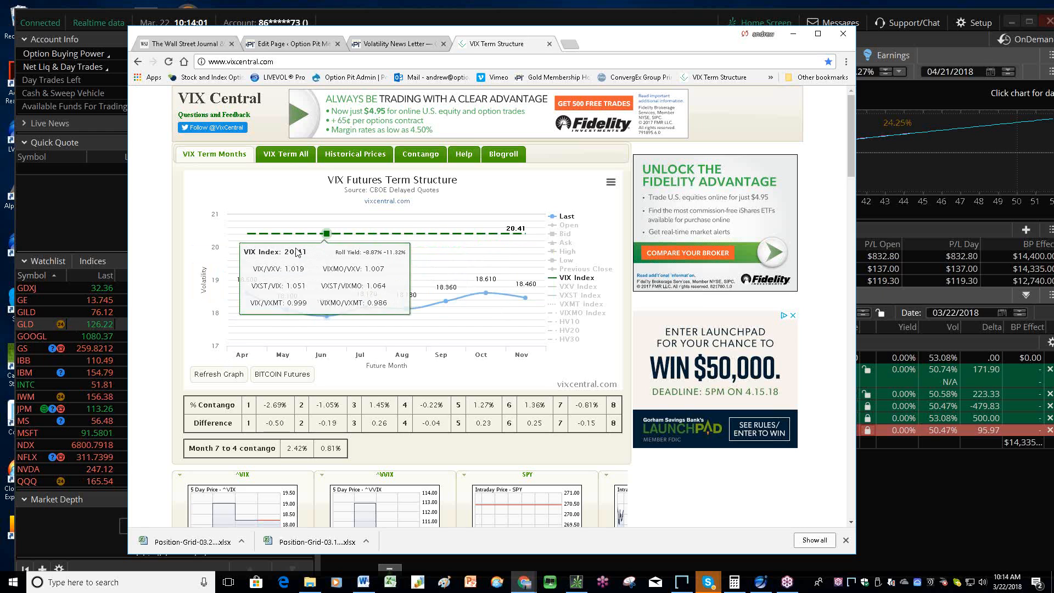
{"action": "mouse_move", "coordinate": [617, 441]}
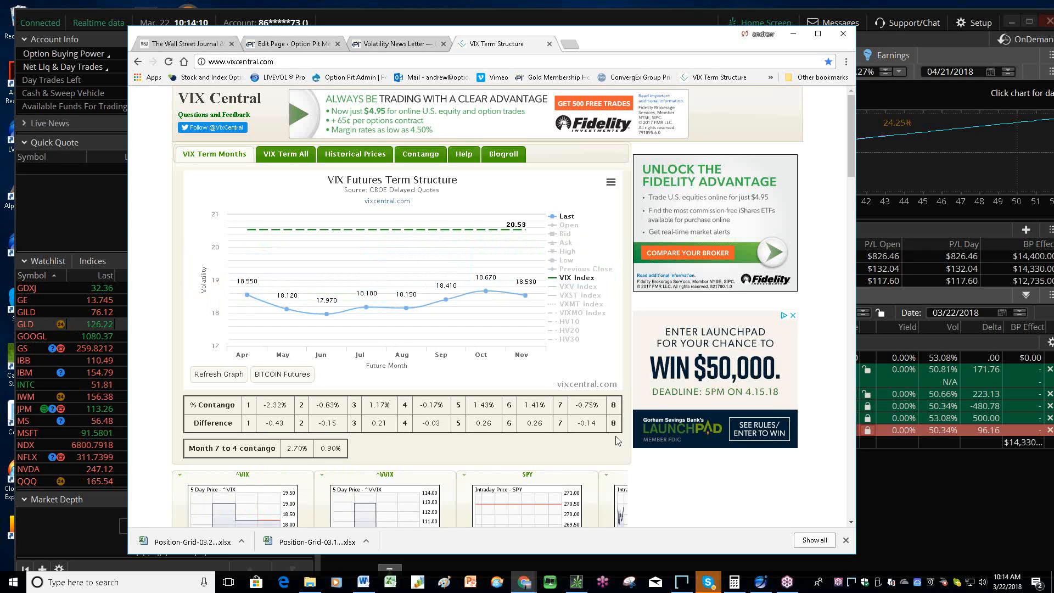
{"action": "mouse_move", "coordinate": [619, 436]}
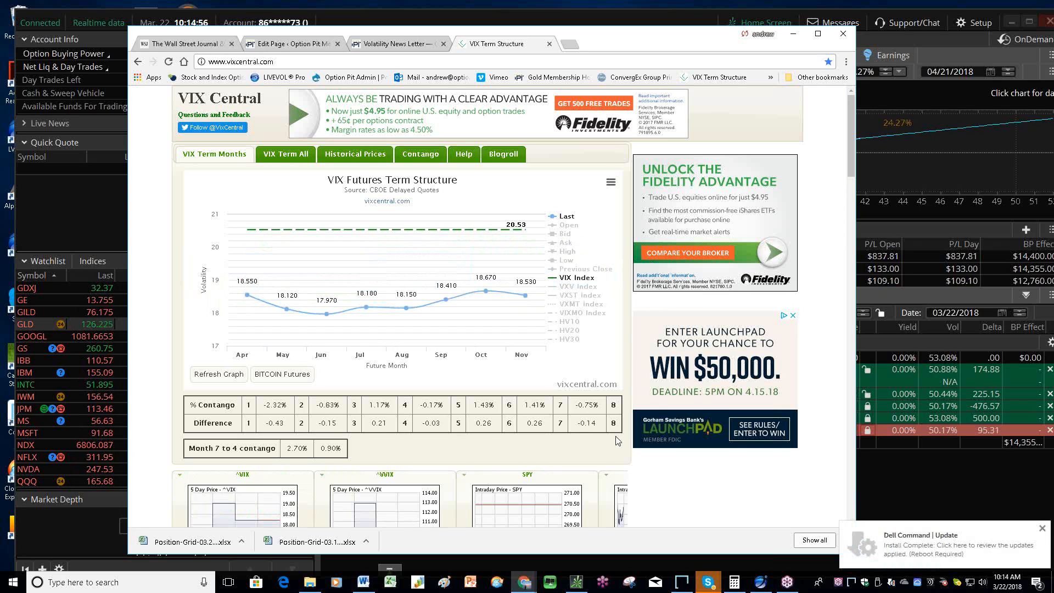
Scroll the thinkorswim watchlist down to the VIX, VIXMO and VXX rows
{"action": "scroll", "scroll_direction": "down", "scroll_amount": 3}
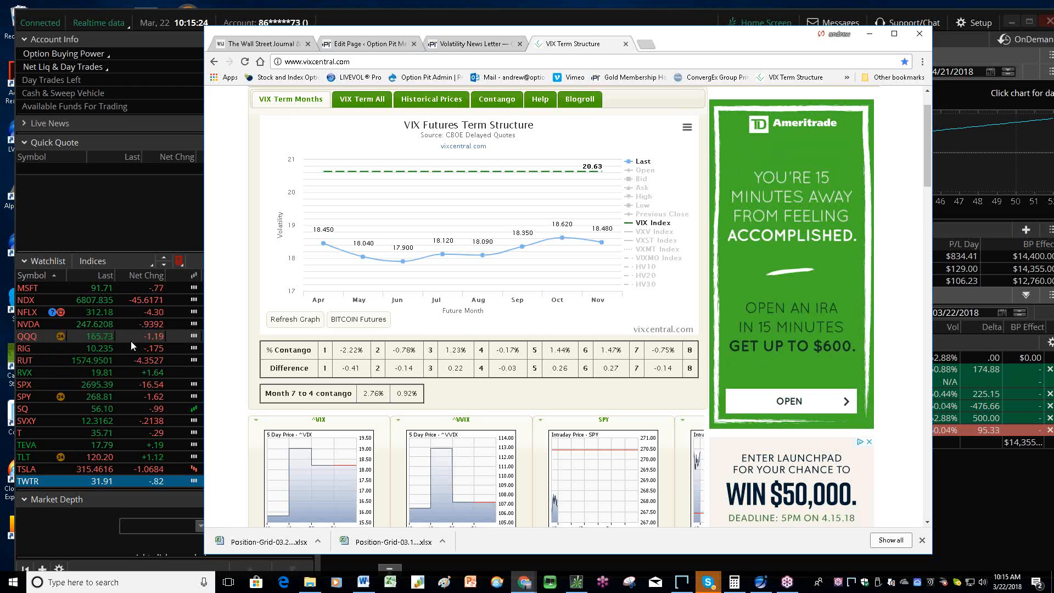
{"action": "mouse_move", "coordinate": [137, 341]}
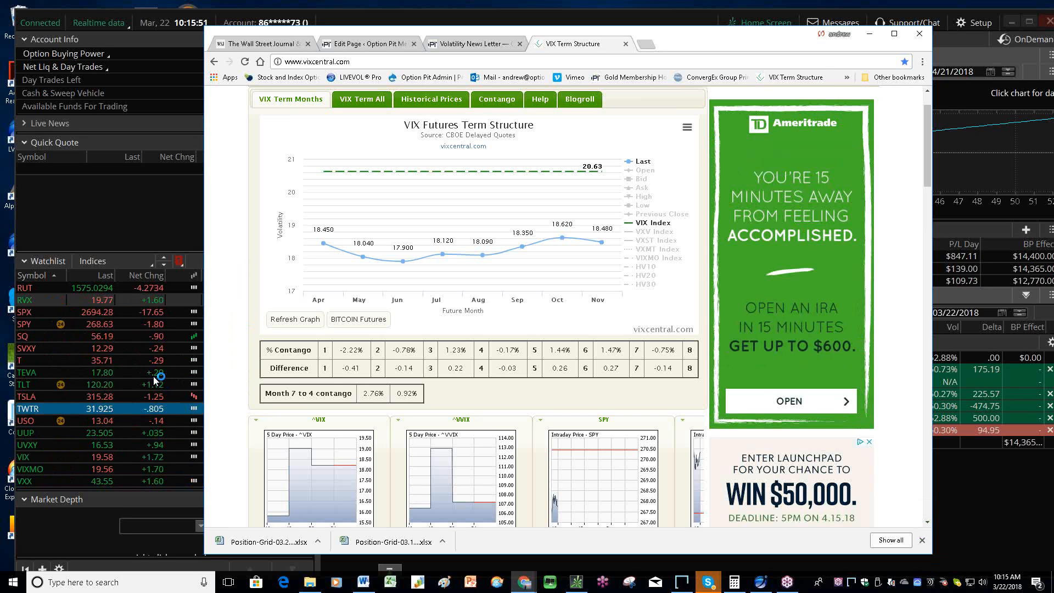
{"action": "scroll", "scroll_direction": "down", "scroll_amount": 3}
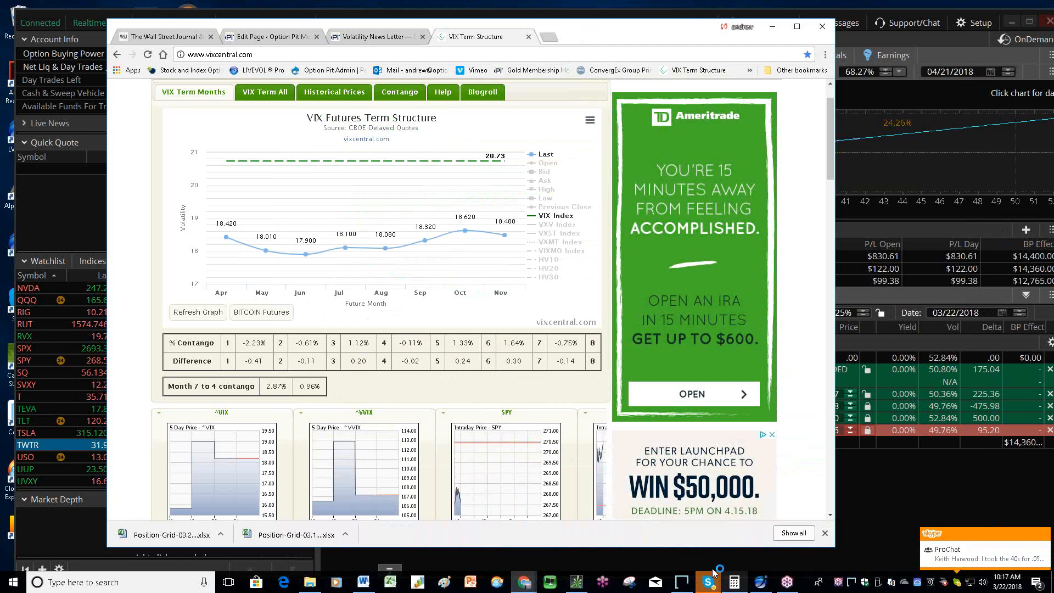
{"action": "mouse_move", "coordinate": [708, 582]}
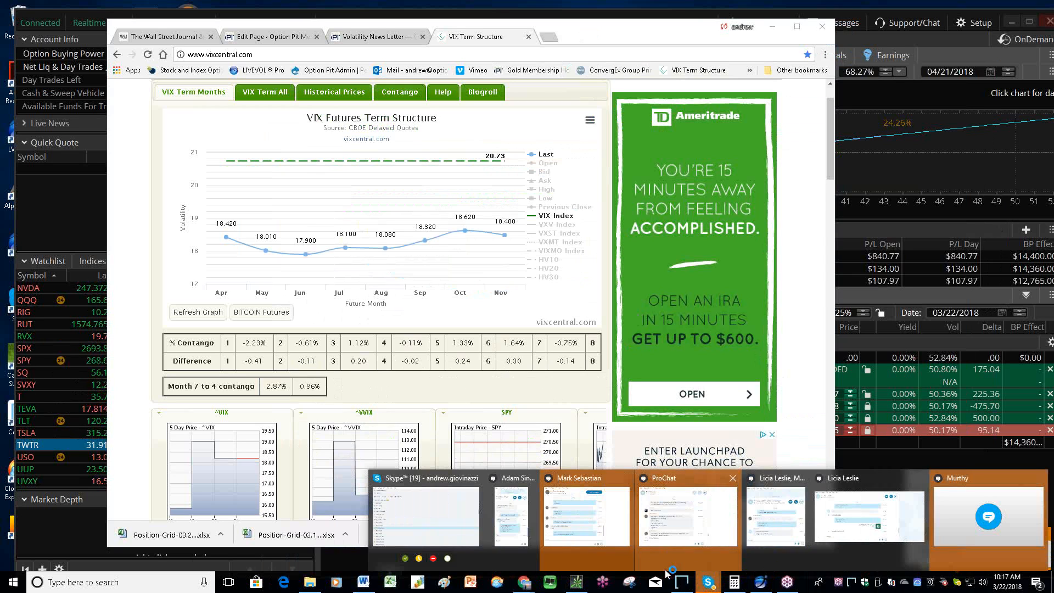